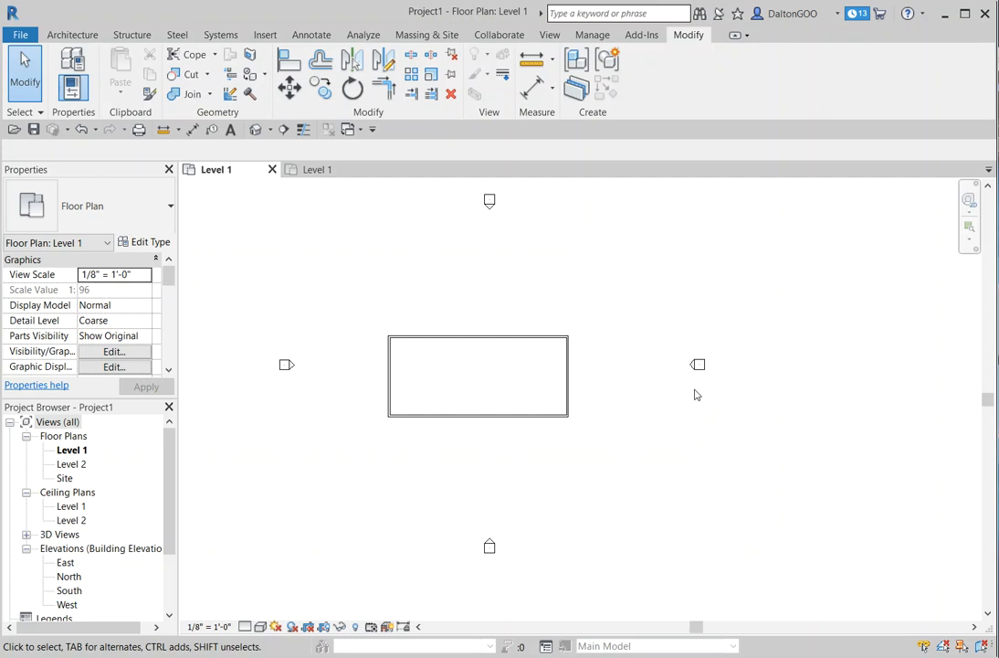
pyautogui.moveTo(574, 438)
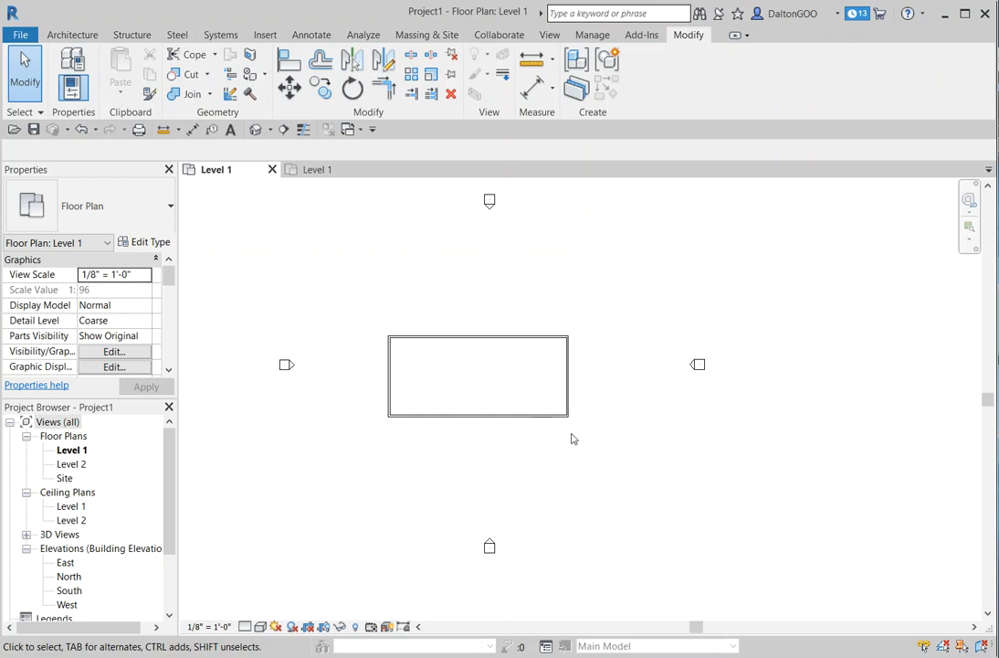
pyautogui.moveTo(234, 192)
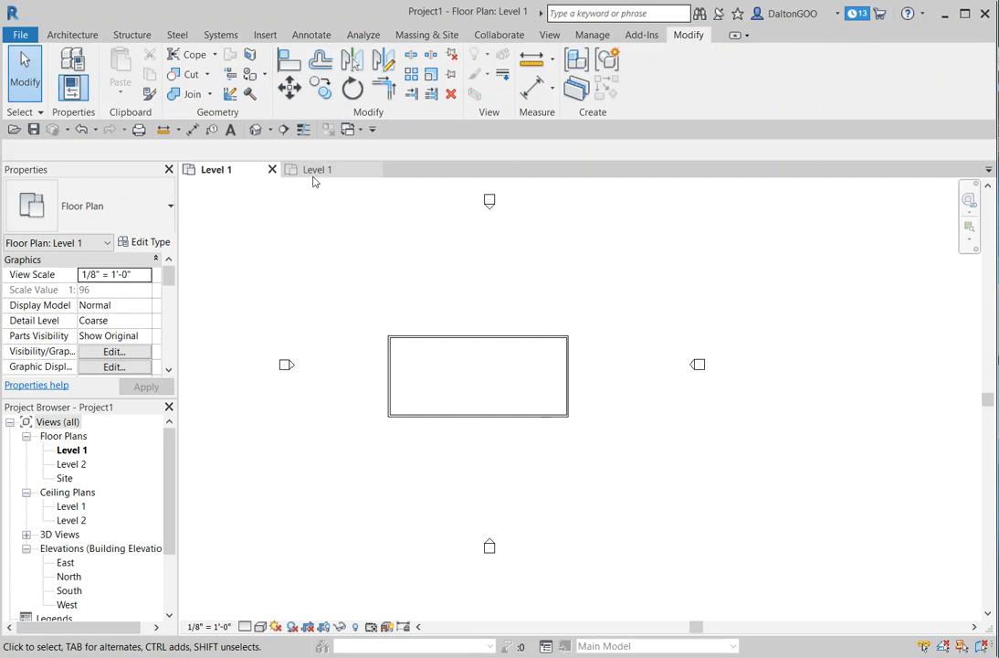
pyautogui.moveTo(318, 172)
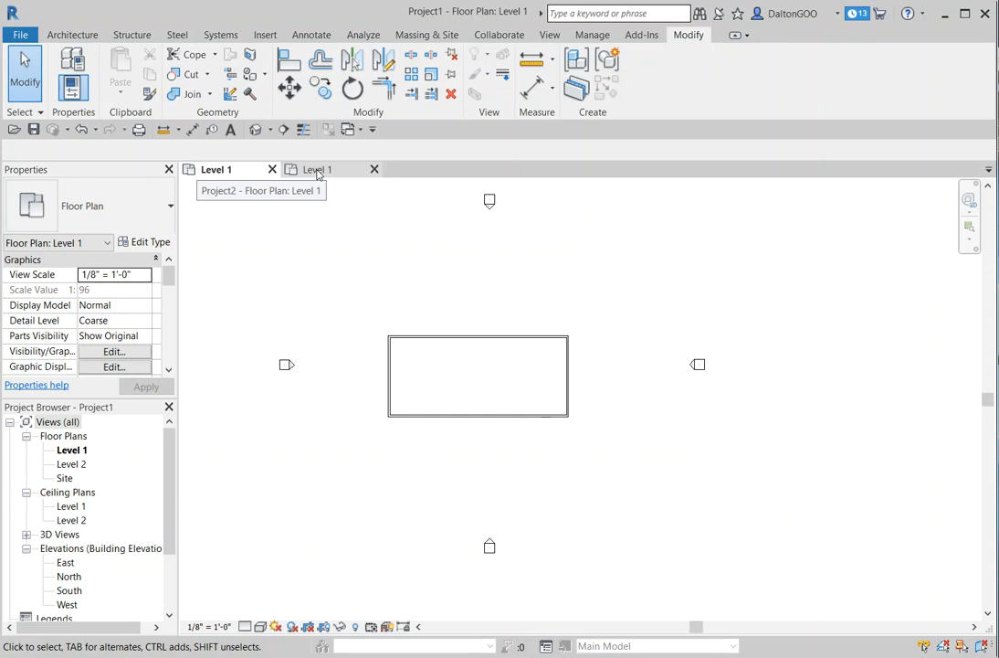
# Step: Move Project2's Level 1 tab into a lower group so both projects' plans show stacked
pyautogui.click(315, 168)
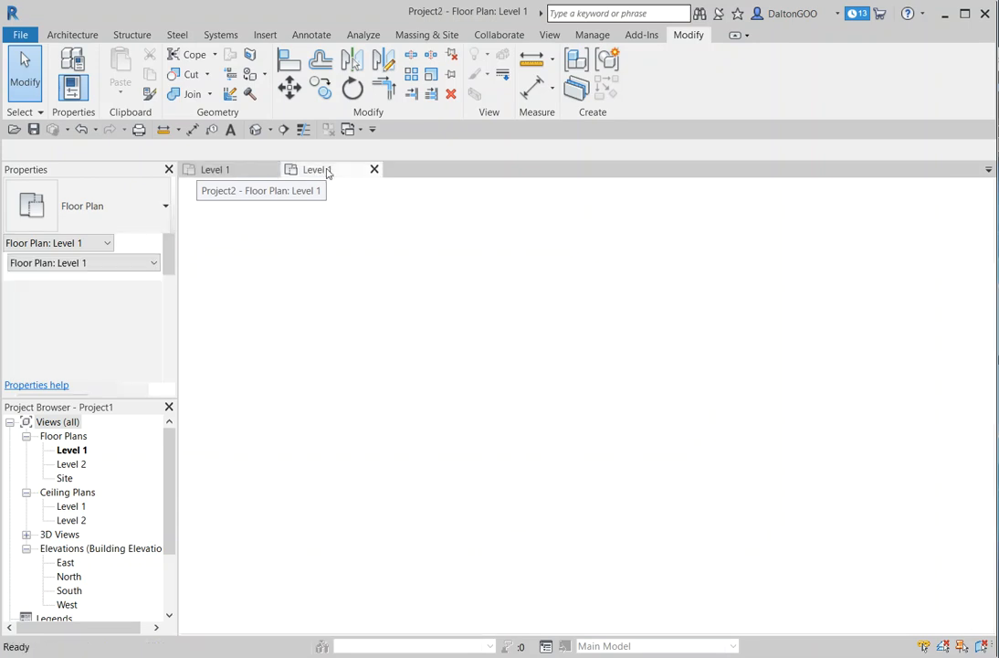
pyautogui.click(315, 168)
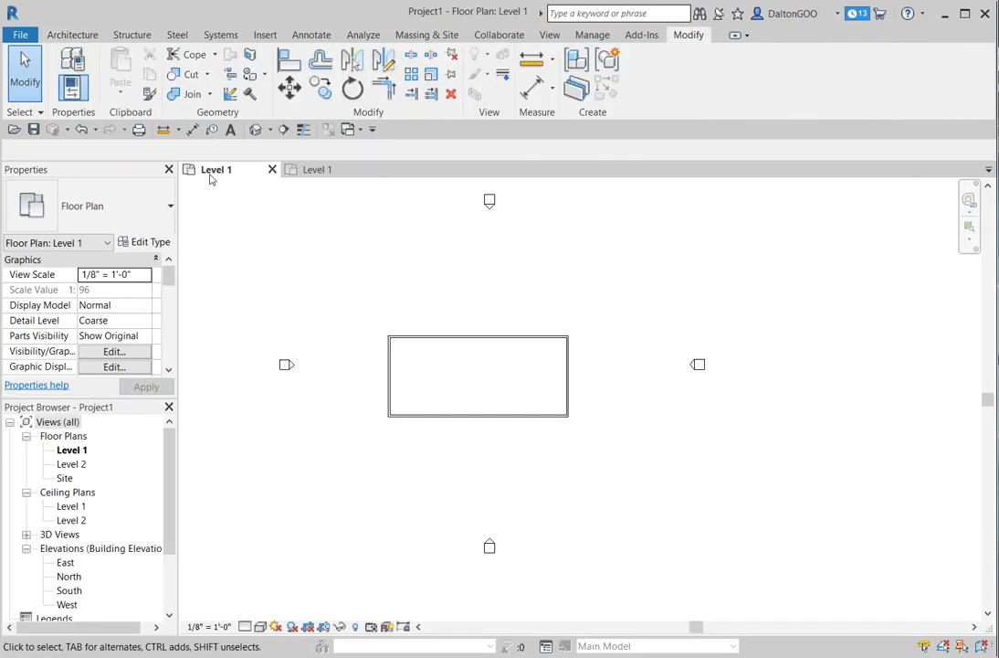
pyautogui.moveTo(318, 168)
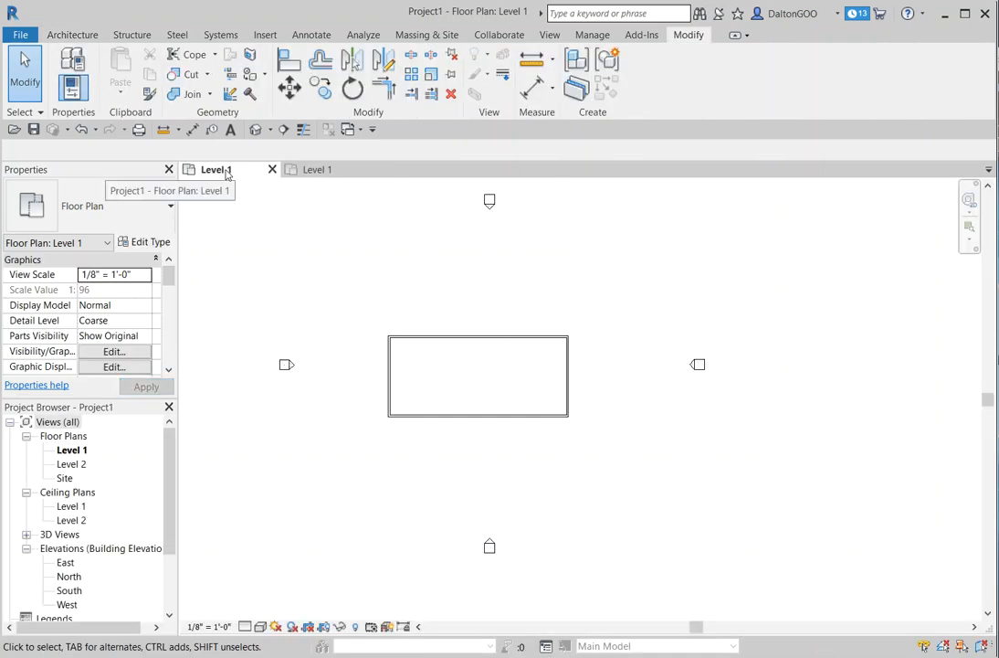
pyautogui.moveTo(347, 188)
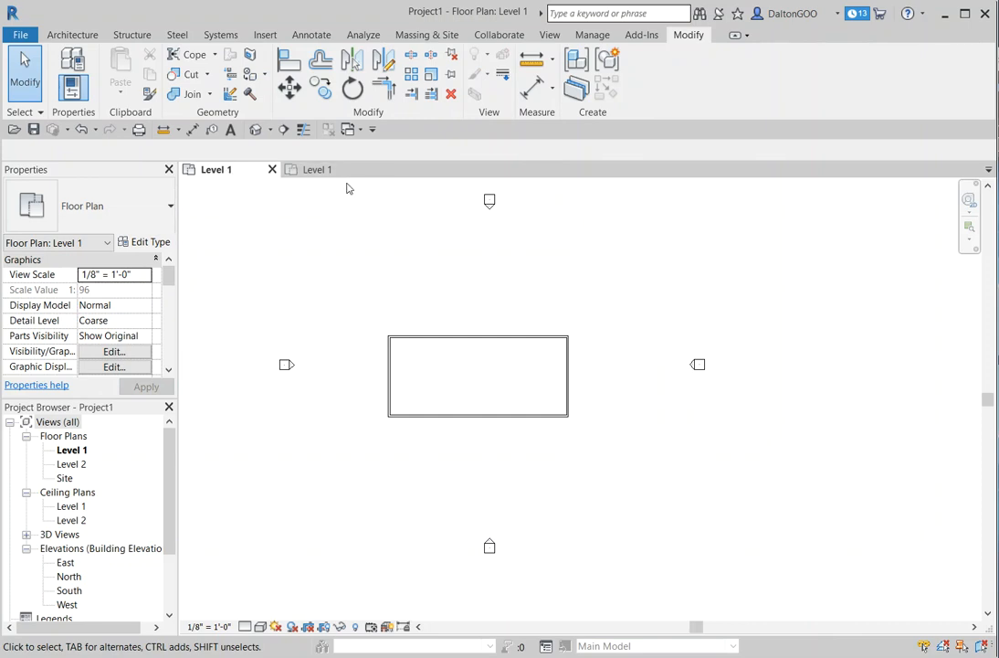
pyautogui.moveTo(353, 186)
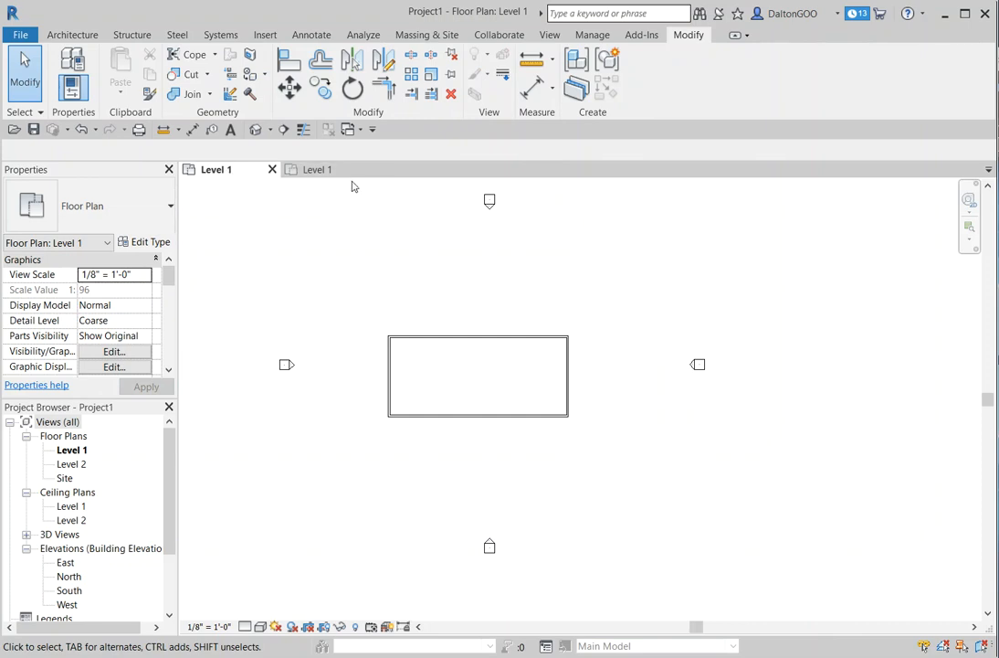
pyautogui.moveTo(318, 168)
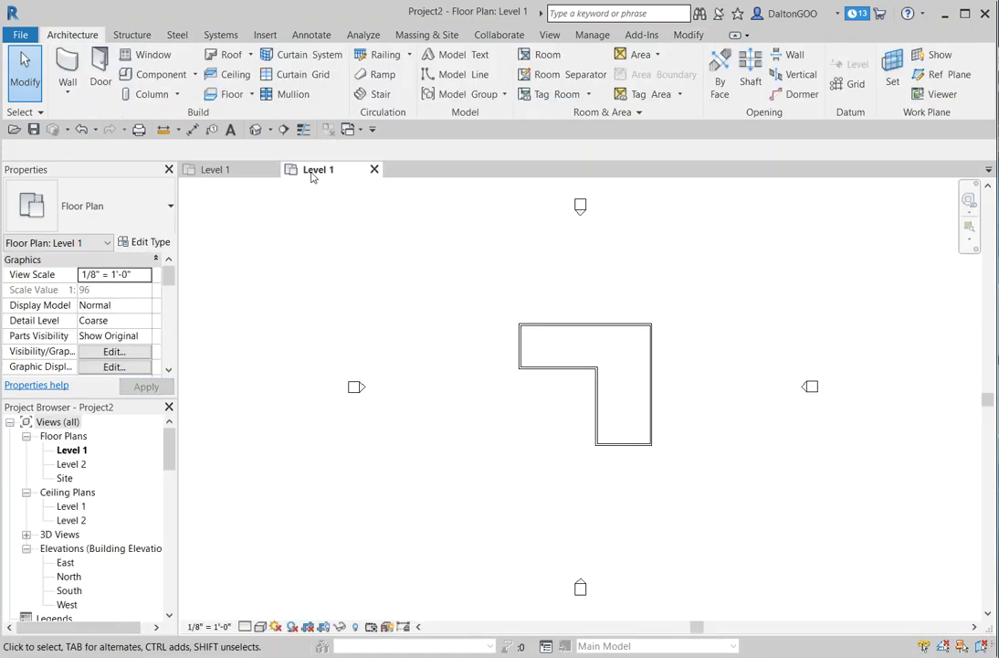
pyautogui.click(372, 168)
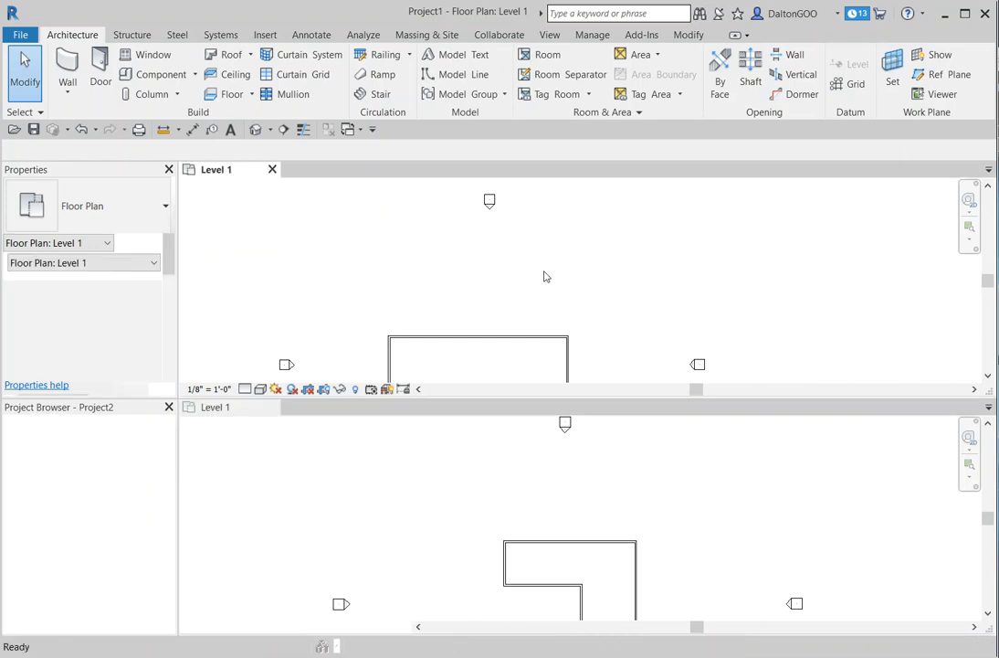
pyautogui.click(486, 300)
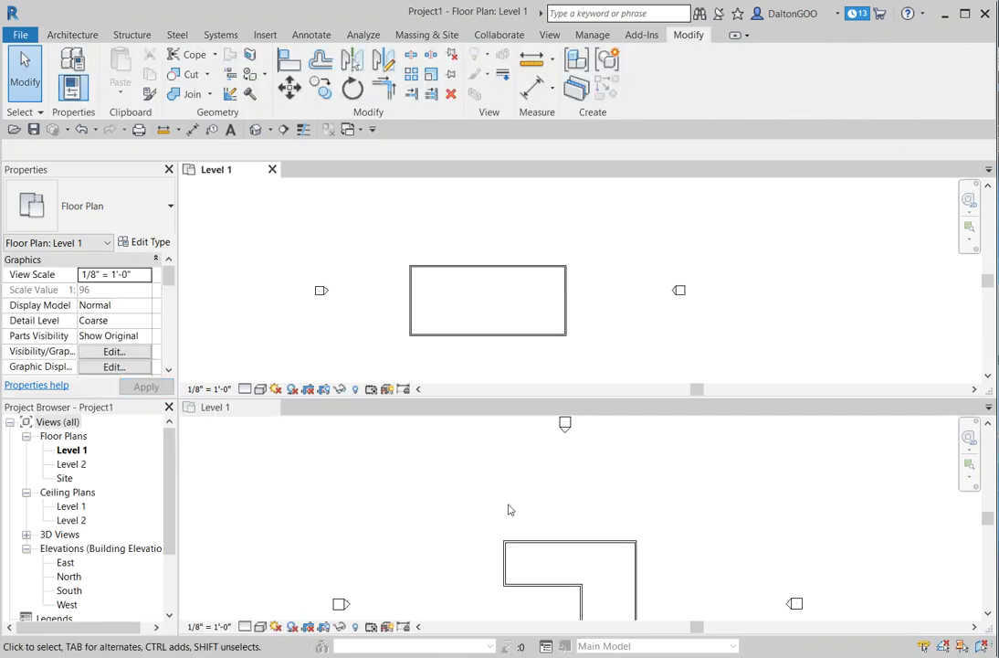
pyautogui.click(73, 35)
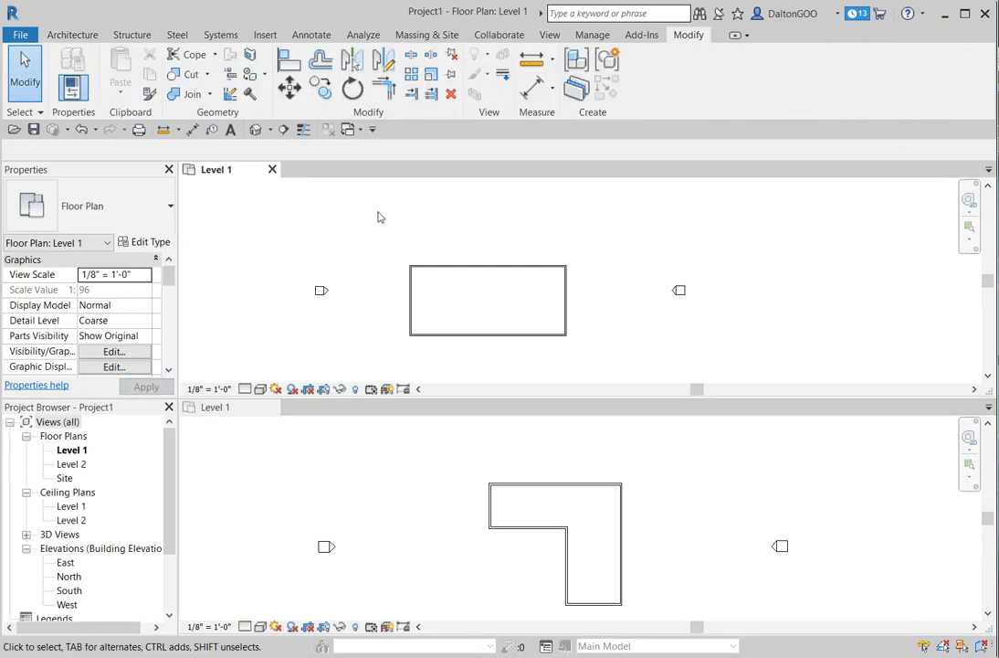
pyautogui.moveTo(563, 249)
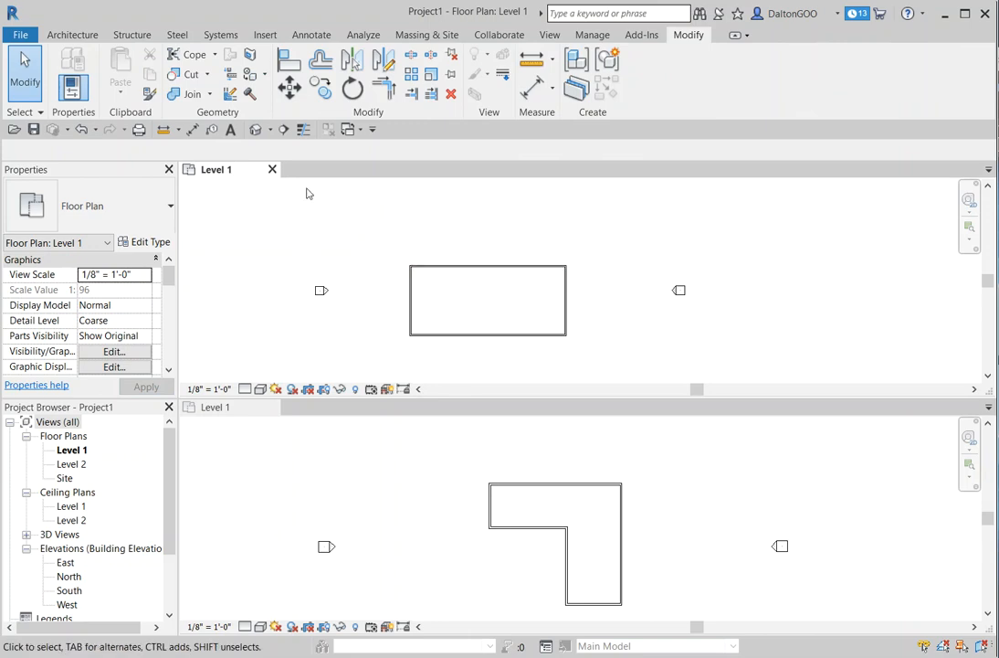
pyautogui.moveTo(409, 212)
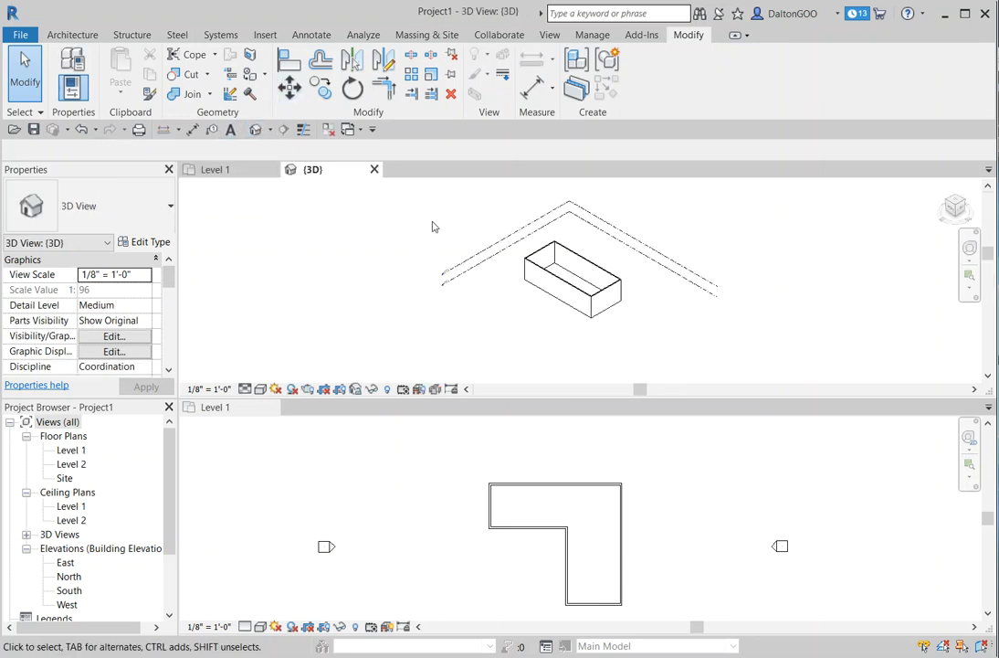
# Step: Add a default 3D view to Project1's group and then to Project2's group
pyautogui.click(215, 168)
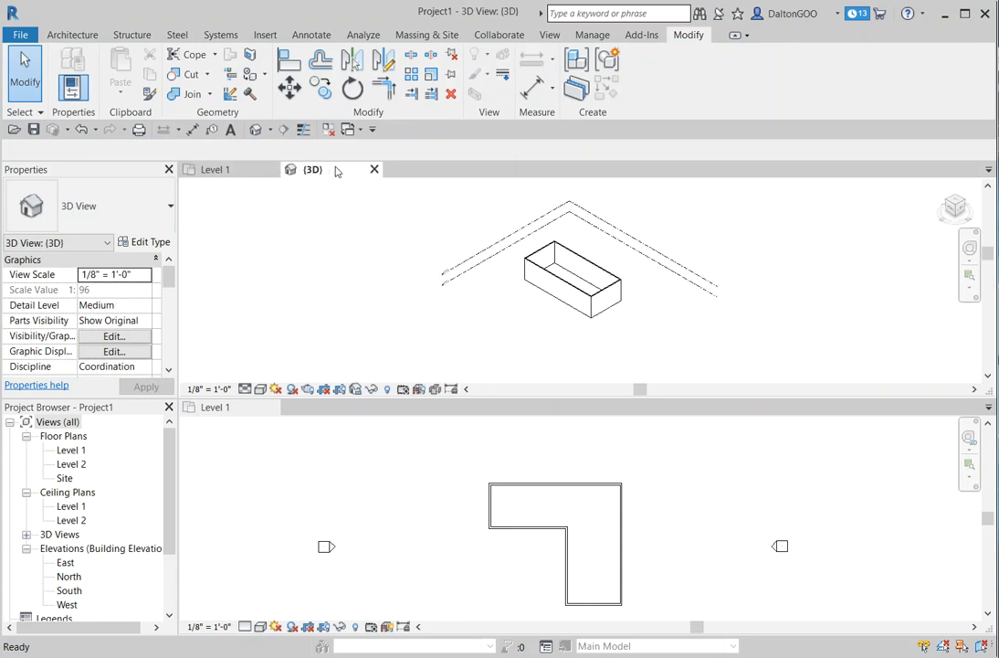
pyautogui.moveTo(413, 153)
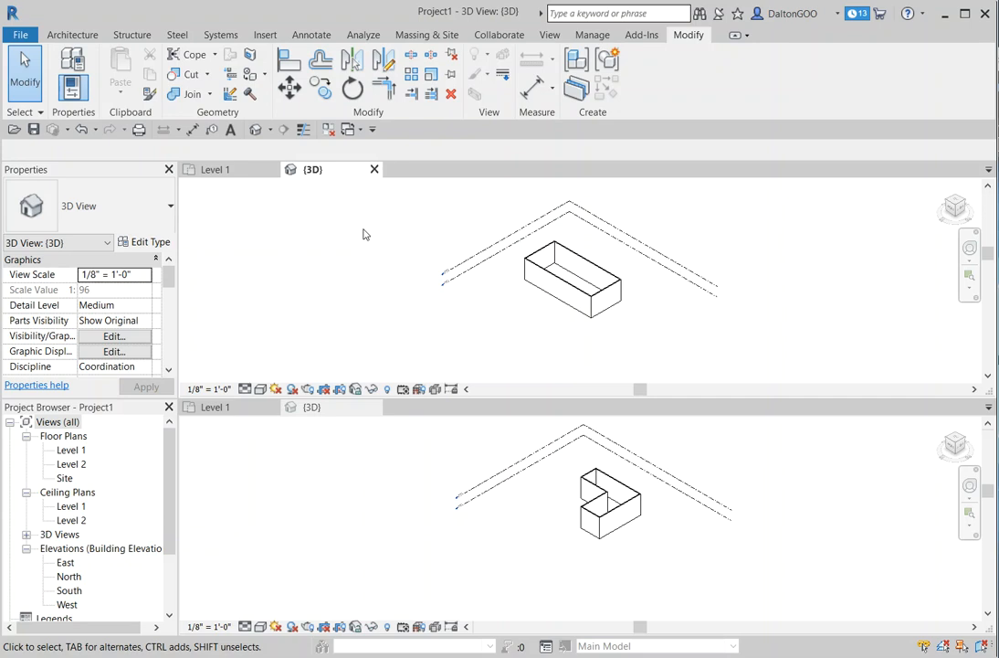
pyautogui.moveTo(693, 267)
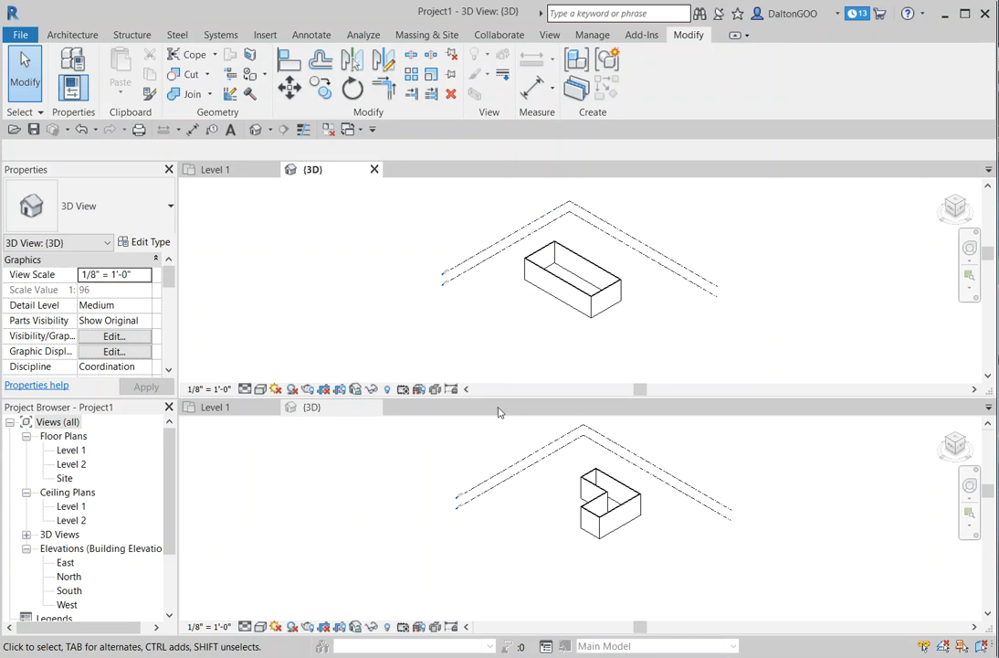
pyautogui.moveTo(307, 180)
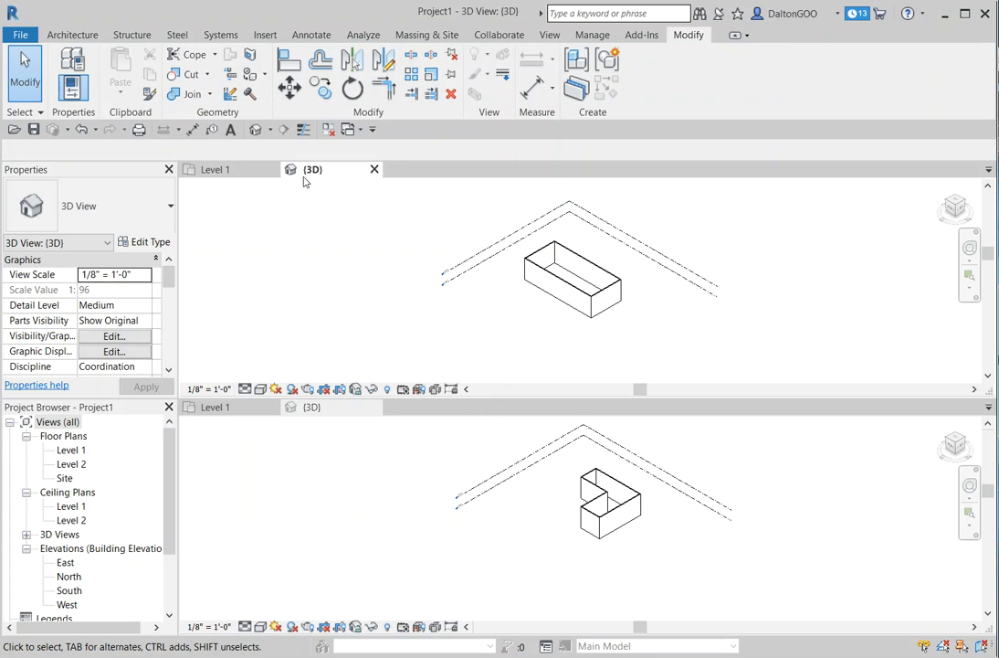
pyautogui.moveTo(340, 223)
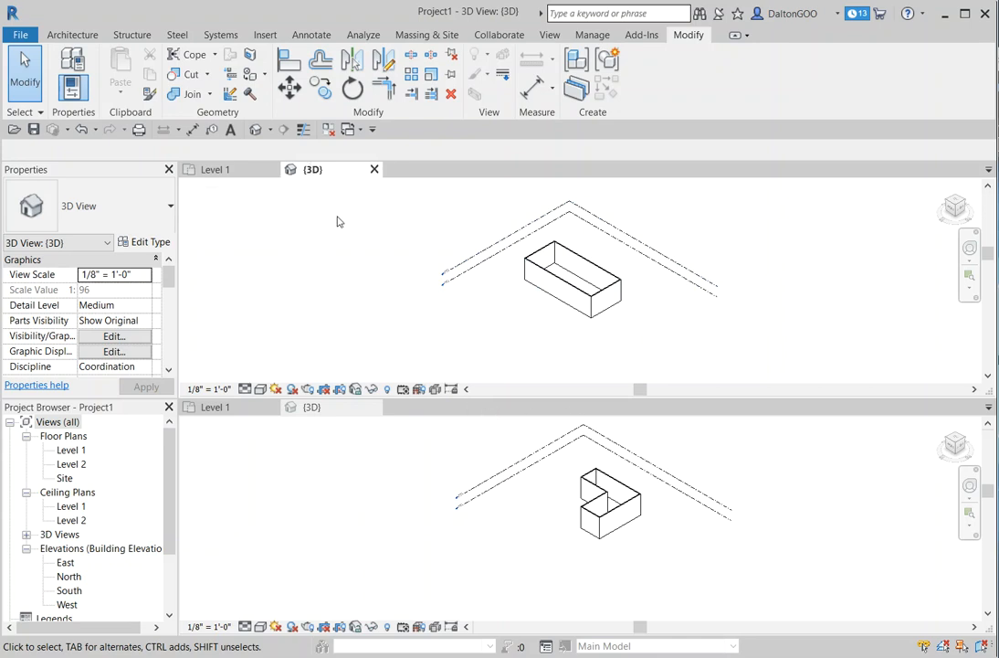
pyautogui.click(372, 168)
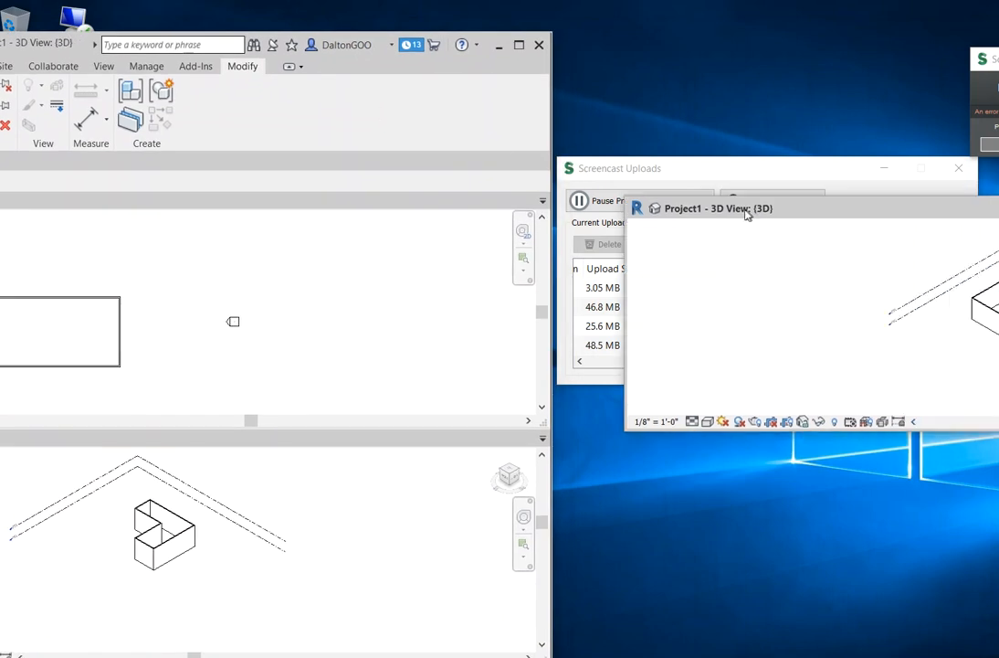
# Step: Pull Project1's (3D) tab out of Revit as a floating window on the second monitor
pyautogui.click(720, 209)
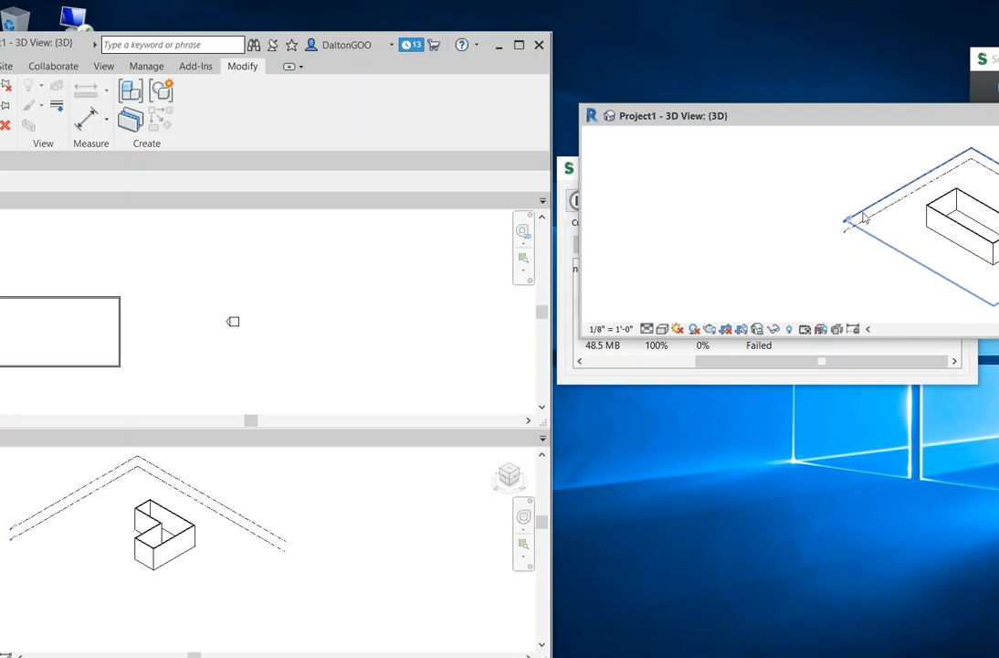
pyautogui.moveTo(862, 219)
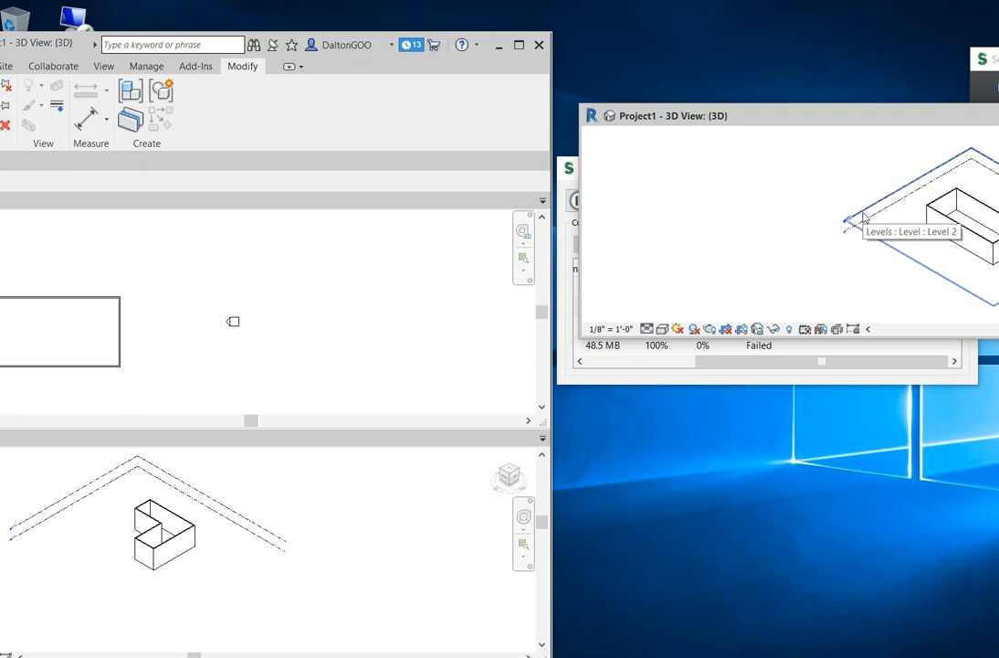
pyautogui.moveTo(863, 216)
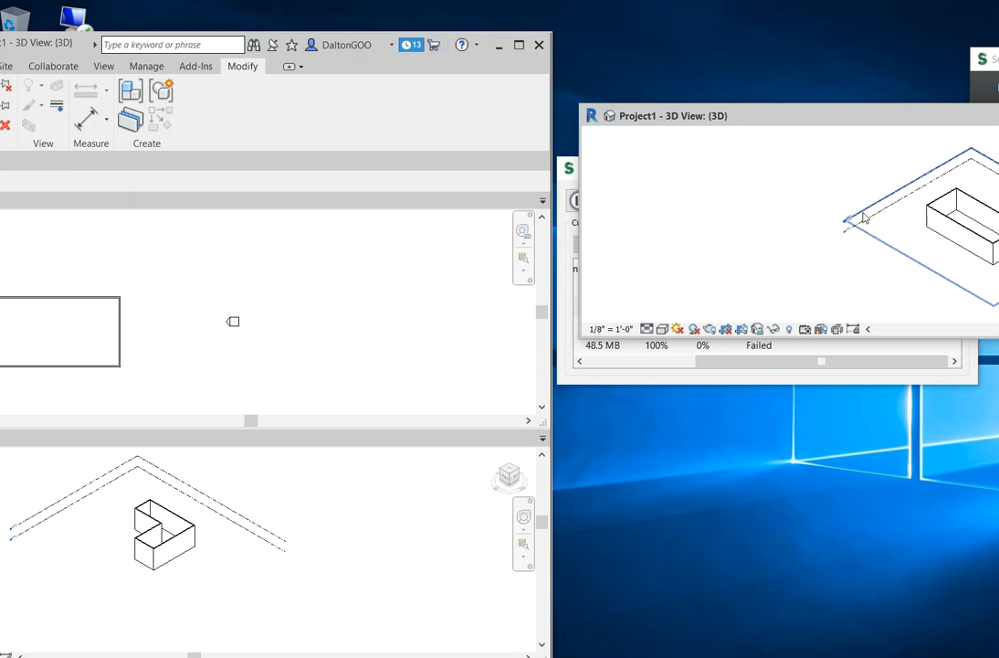
pyautogui.moveTo(274, 28)
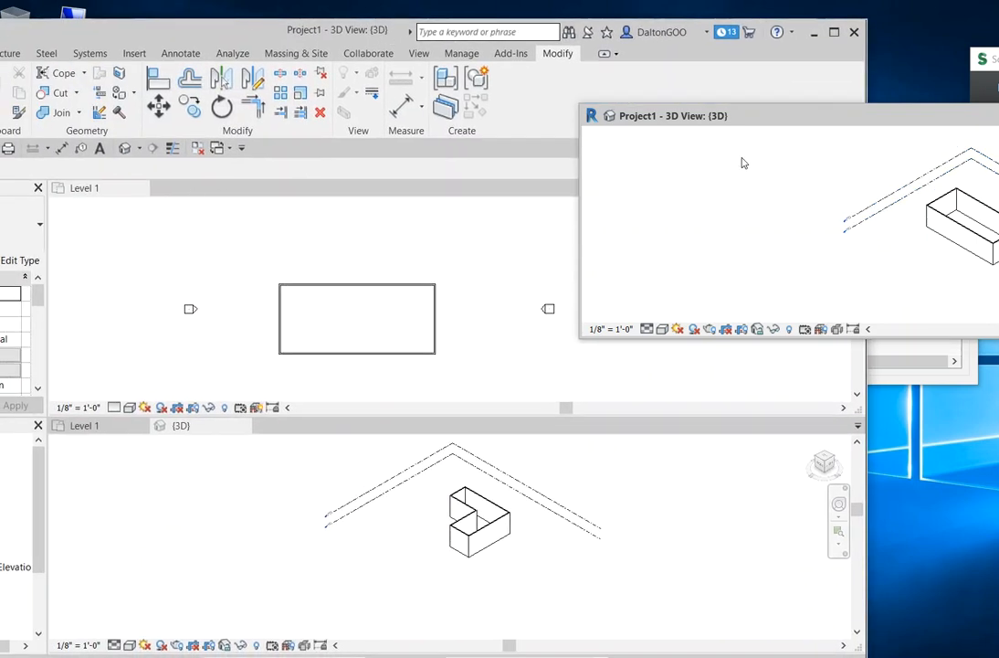
pyautogui.moveTo(212, 227)
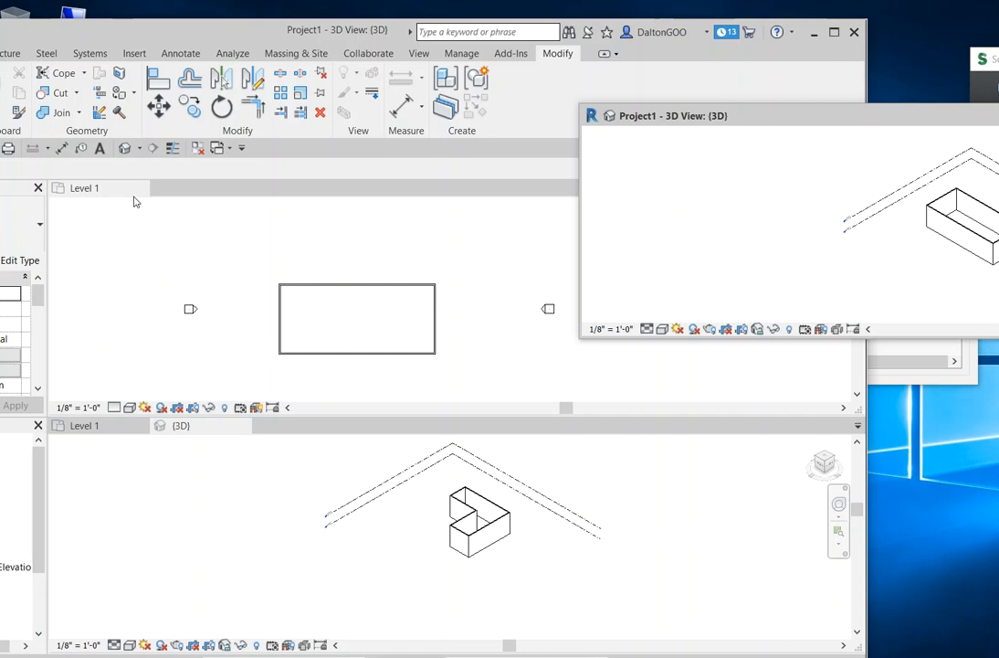
pyautogui.moveTo(139, 213)
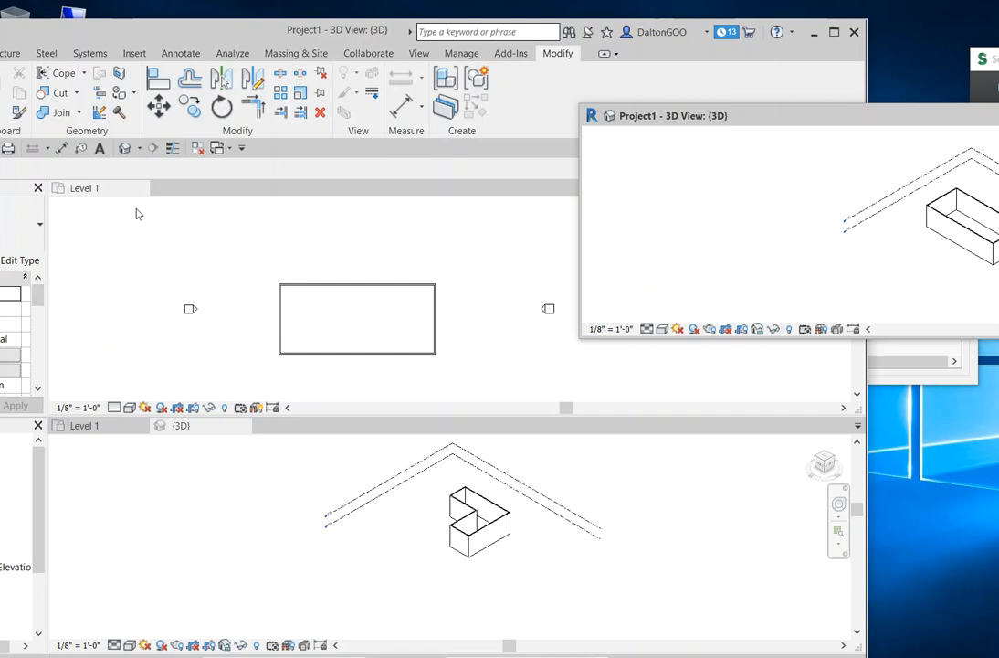
# Step: Activate the Level 1 view and drag the floating 3D window further right
pyautogui.click(775, 106)
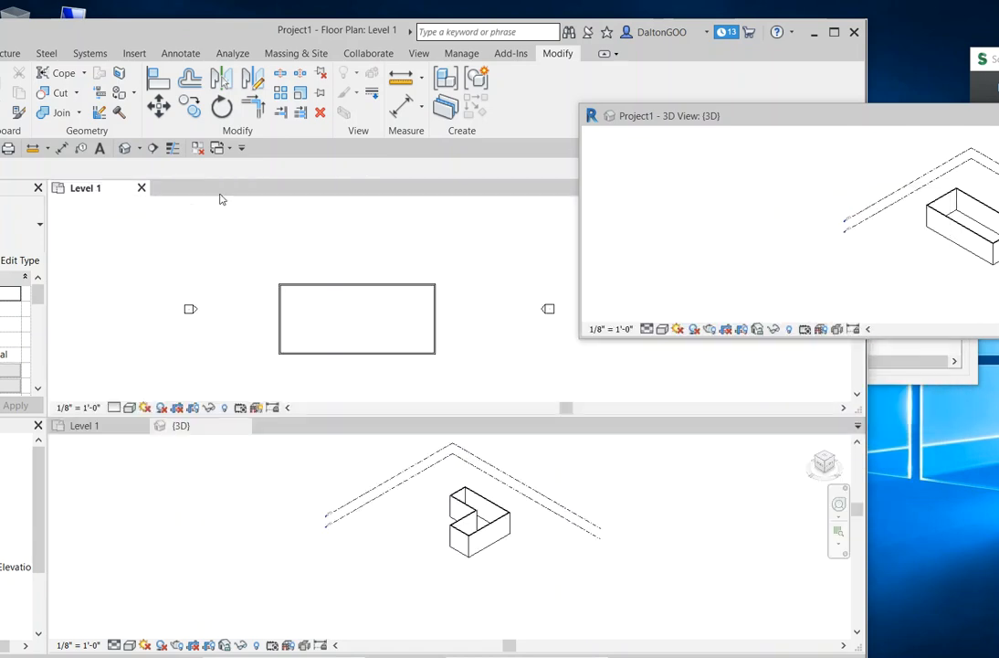
pyautogui.click(667, 115)
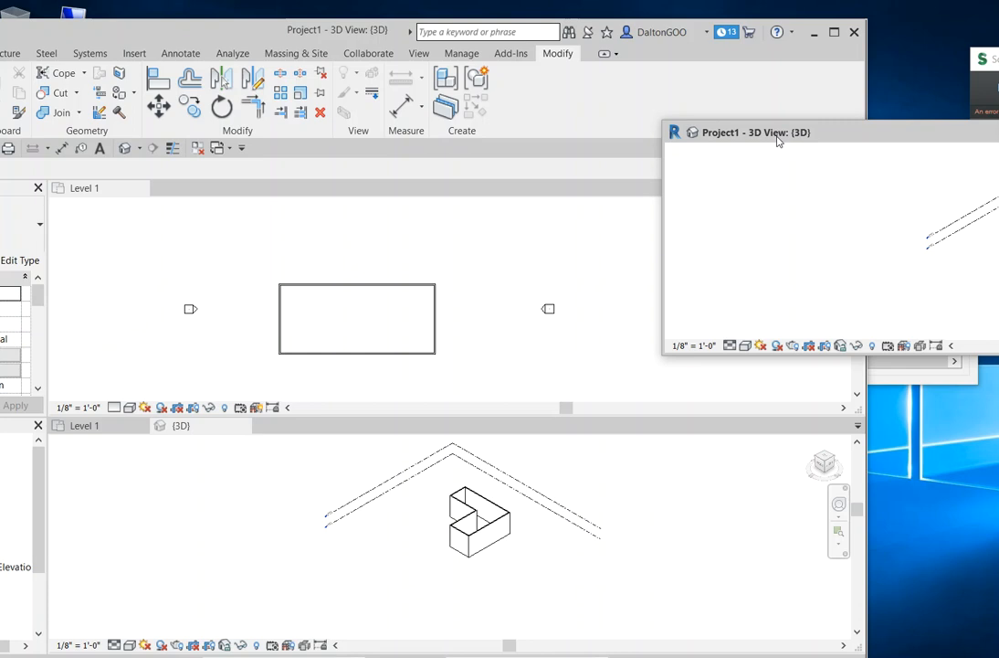
pyautogui.moveTo(807, 431)
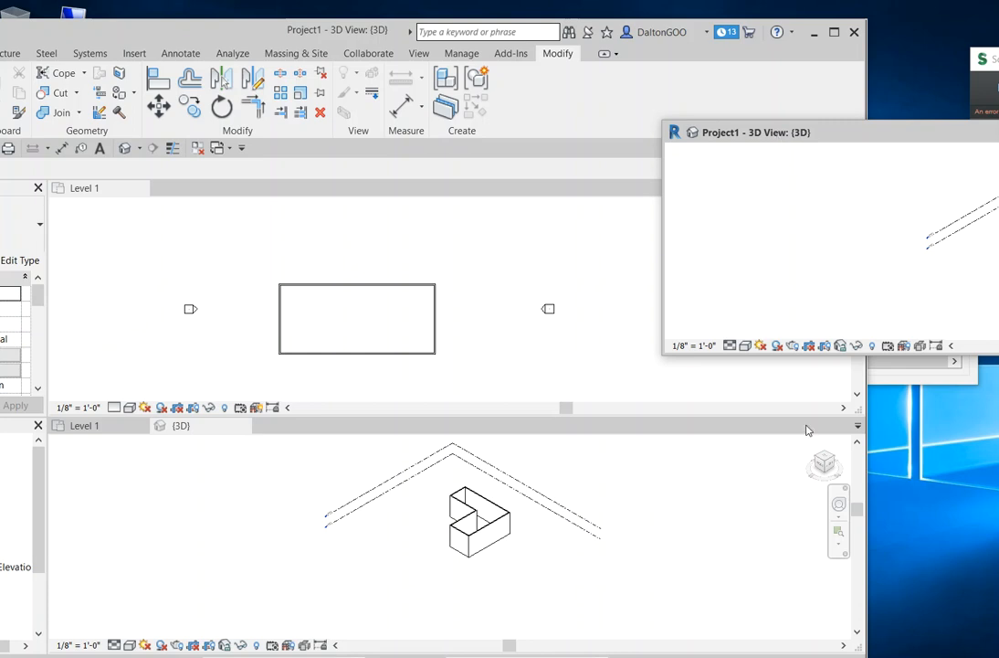